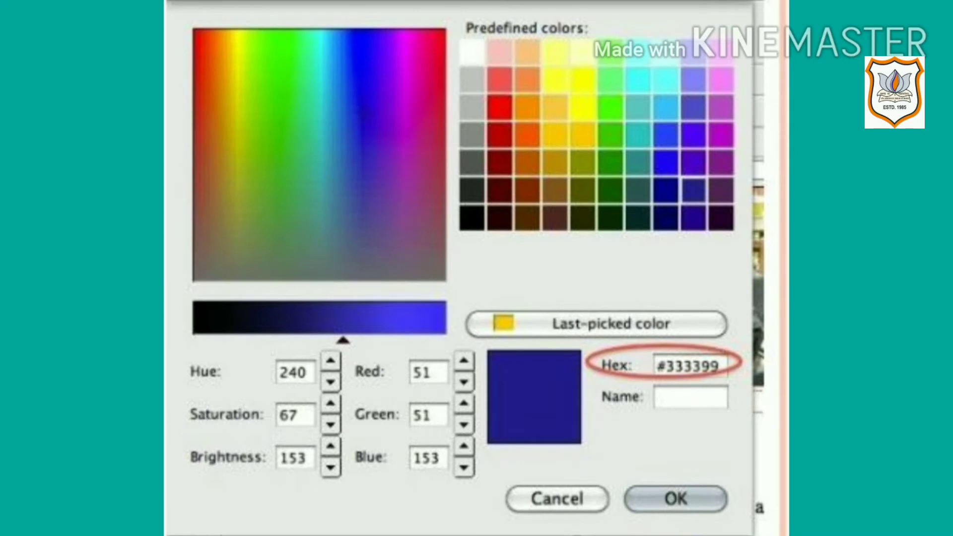
Step: Confirm dark blue #333399 in the color picker
left_click(674, 499)
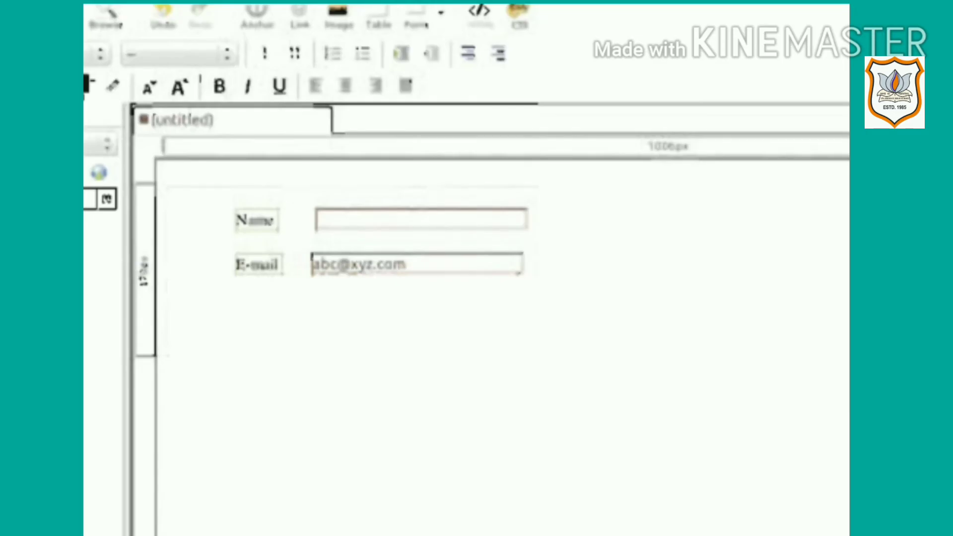
left_click(600, 96)
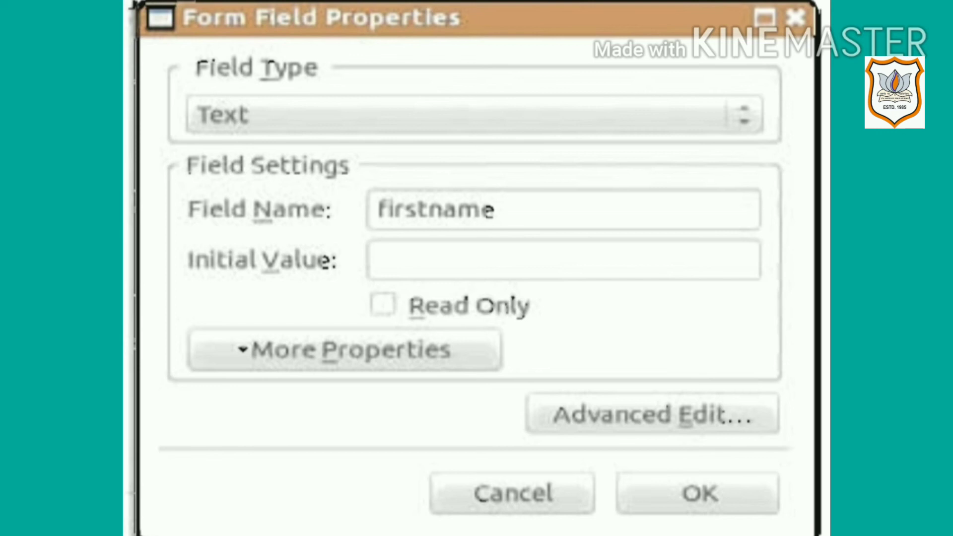
Step: Name the Name text field 'name' and show its extra properties like tab index and size
left_click(344, 350)
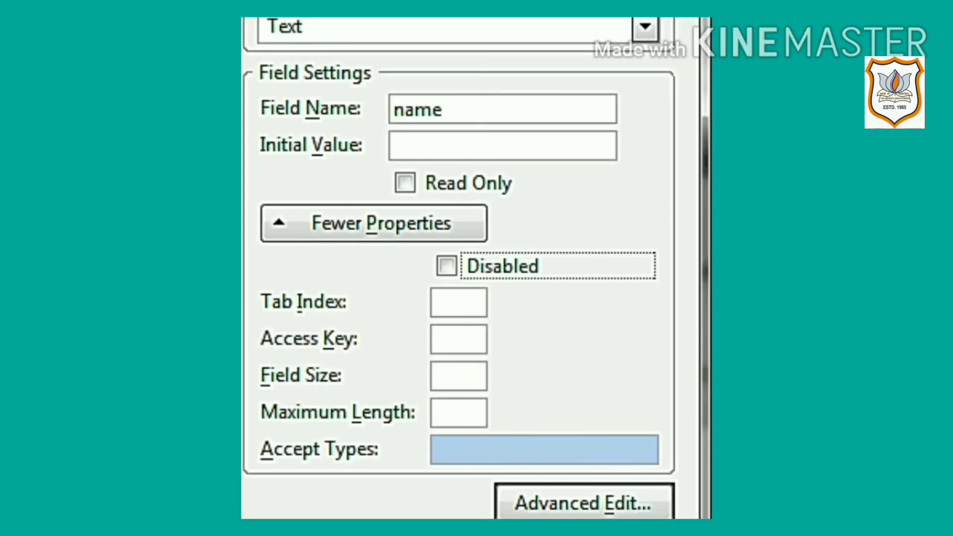